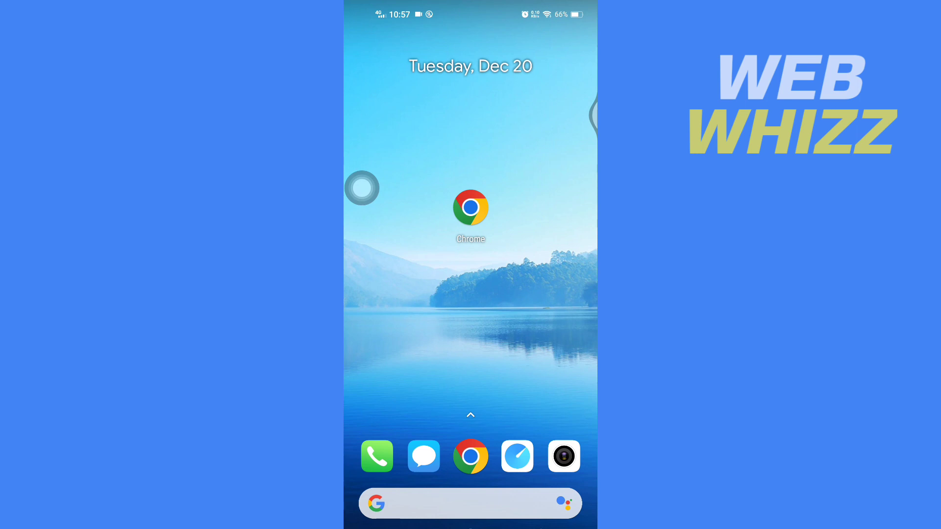
- Launch Chrome and rerun the recent 'midjourney ai discord' search to reach Discord
click(470, 208)
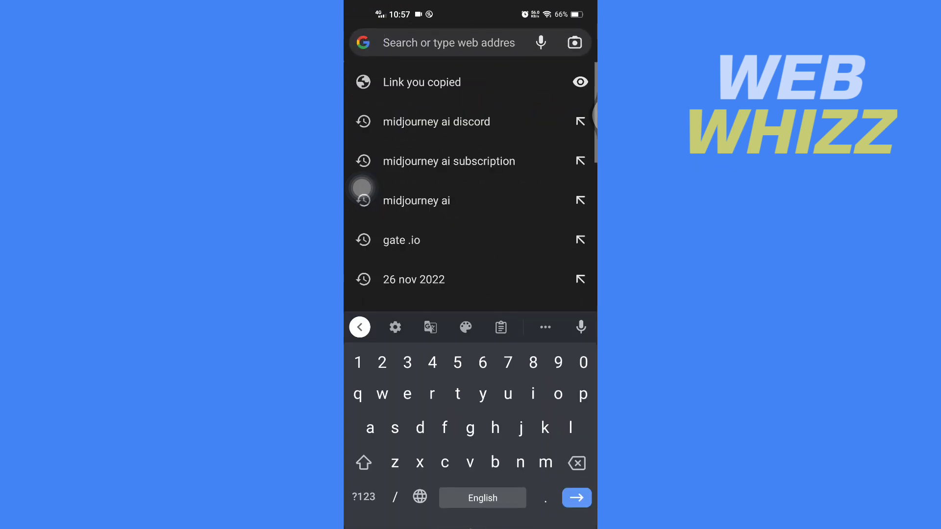
click(436, 121)
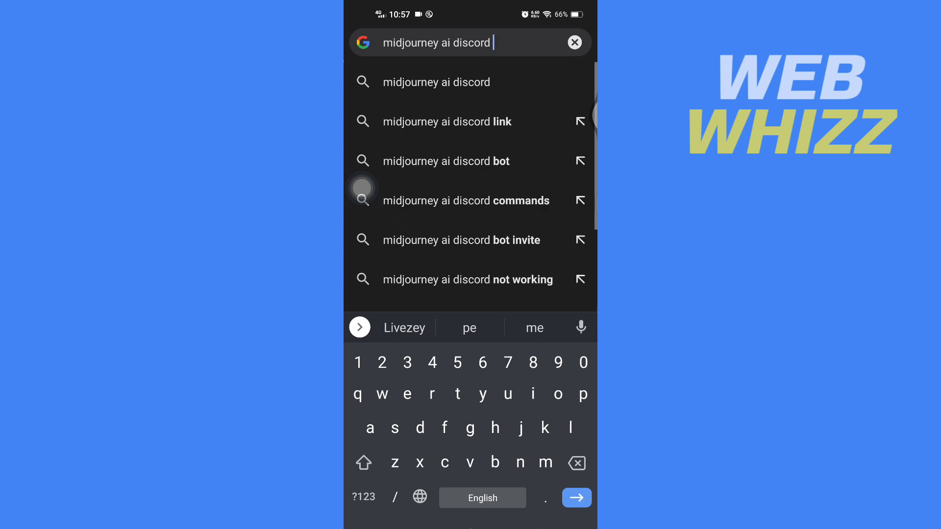
double_click(436, 42)
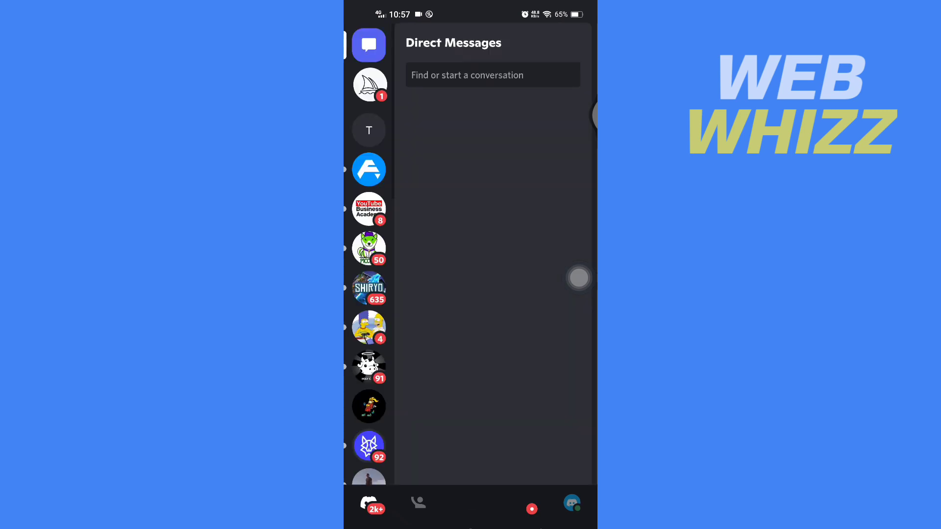
- Open the Midjourney server invite and accept it to join
click(369, 84)
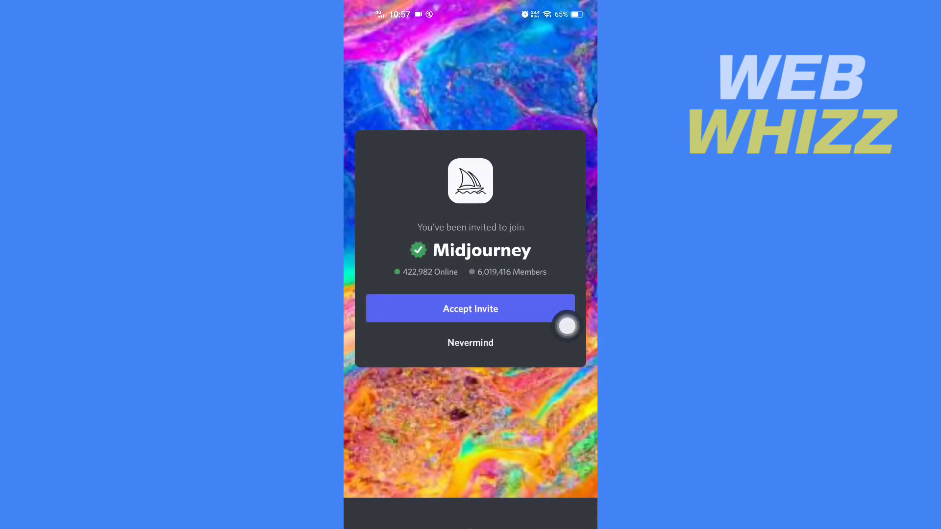
click(470, 308)
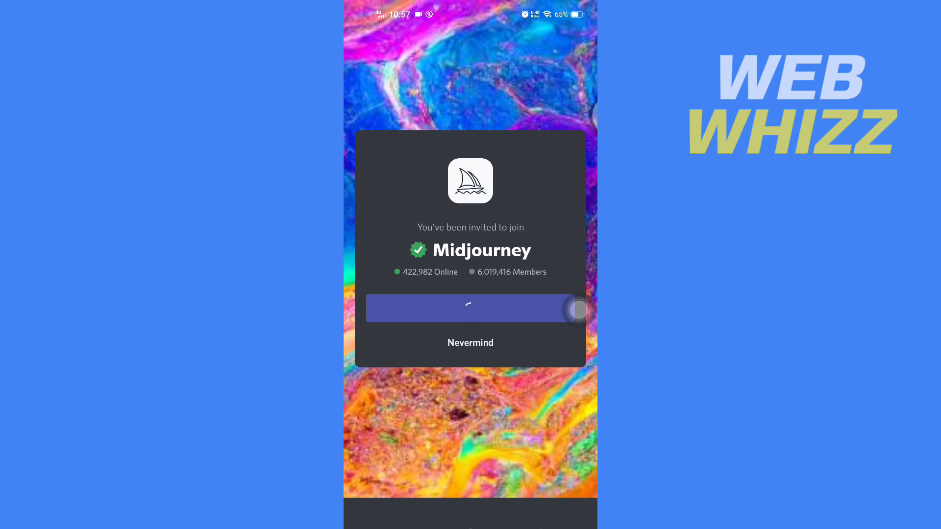
click(468, 308)
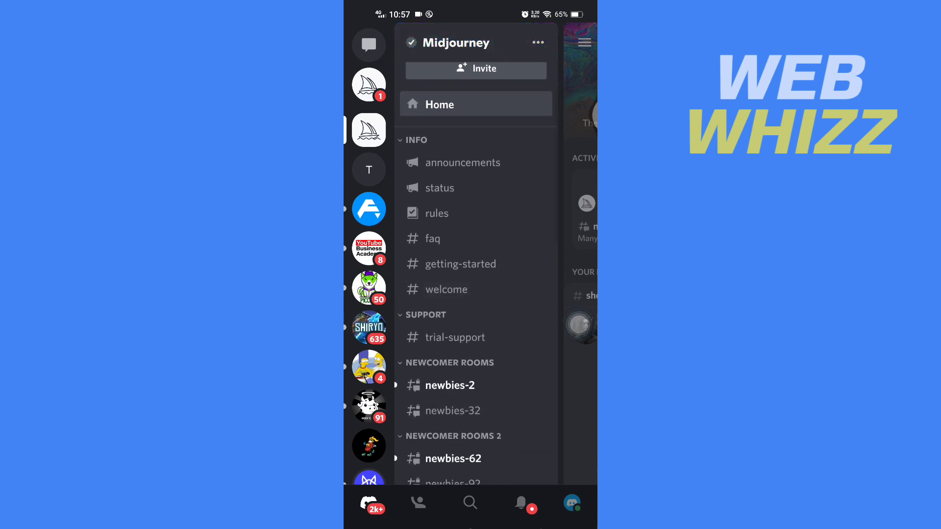
- Send Midjourney Bot's /subscribe command in the #trial-support channel
click(453, 337)
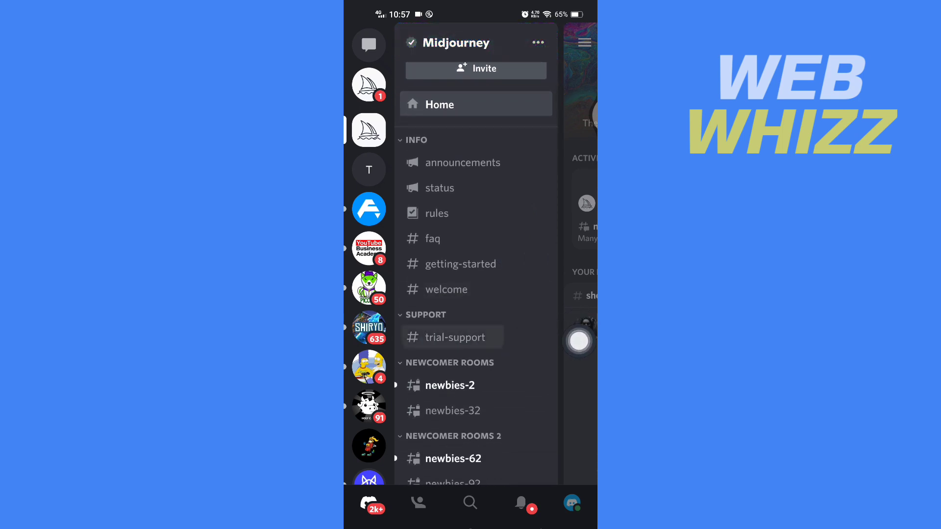
click(444, 337)
text(/)
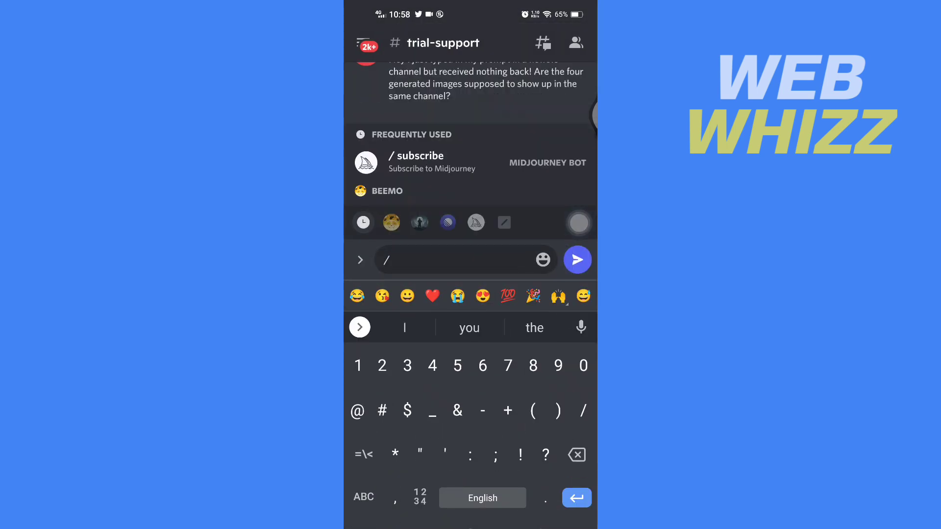
text(s)
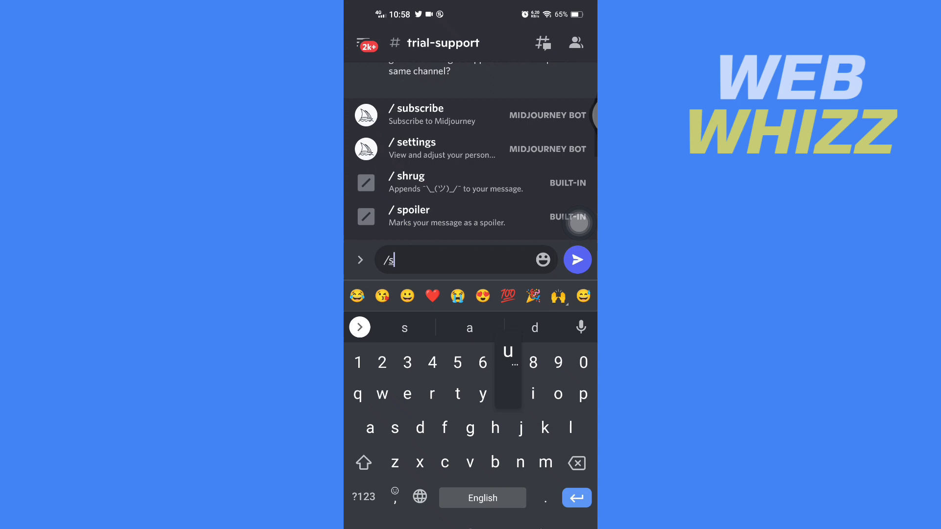
text(ubsc)
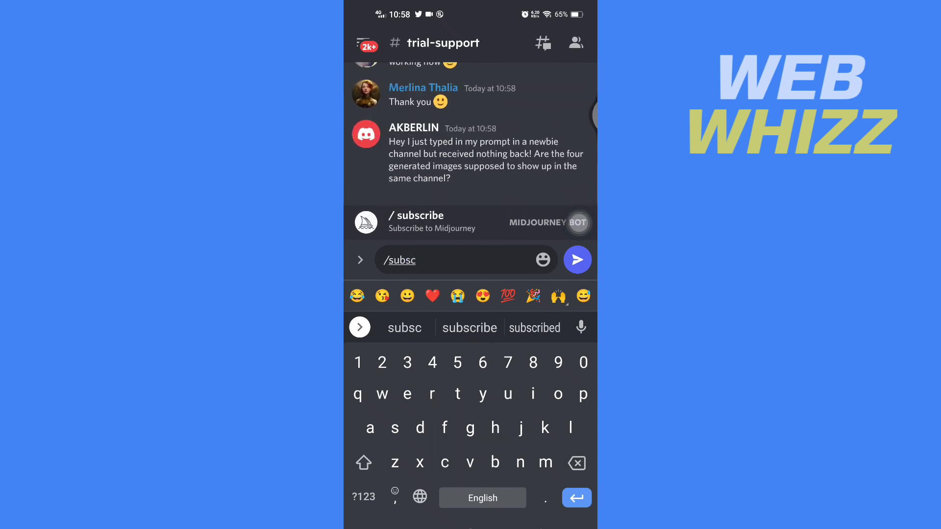
click(530, 236)
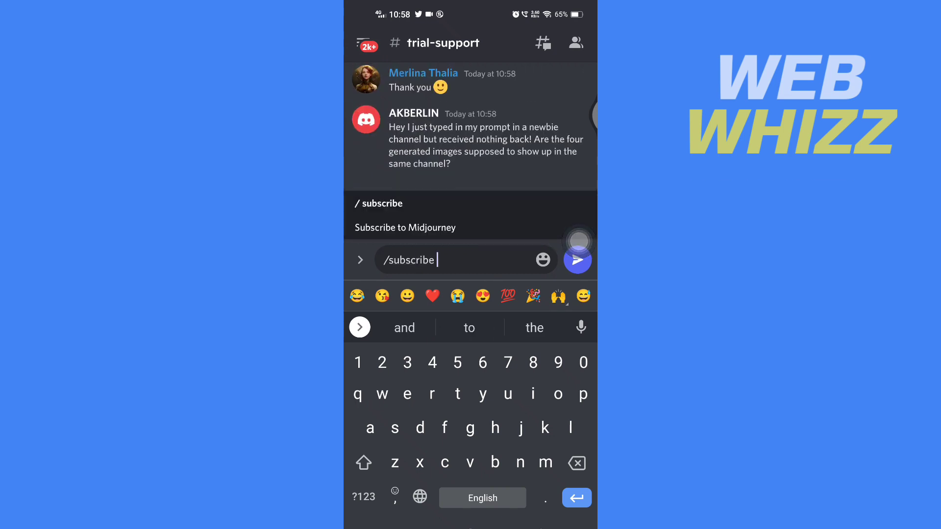
click(577, 260)
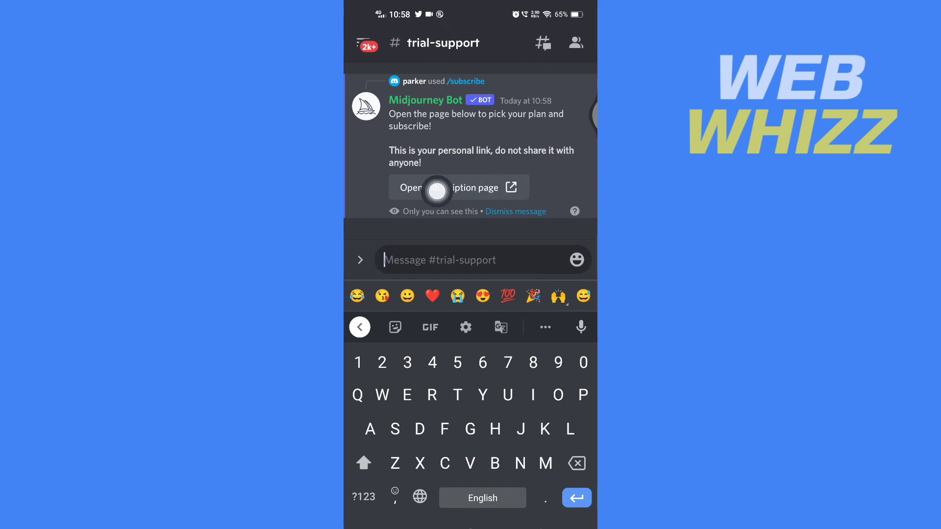
- Open the bot's 'Open subscription page' link and confirm 'Yep!' in Hold Up
click(459, 187)
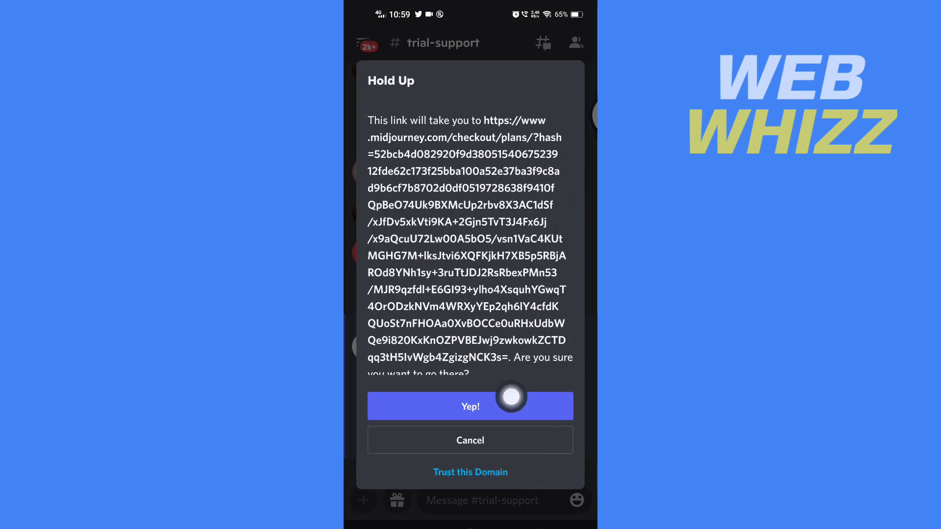
click(470, 407)
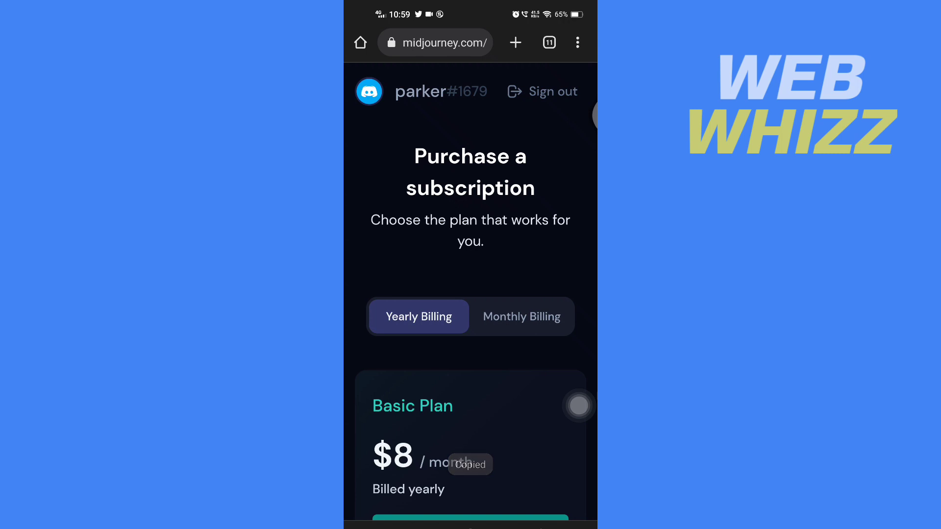
- Scroll to the plans and subscribe to the $10/month Basic Plan
scroll(down, 3)
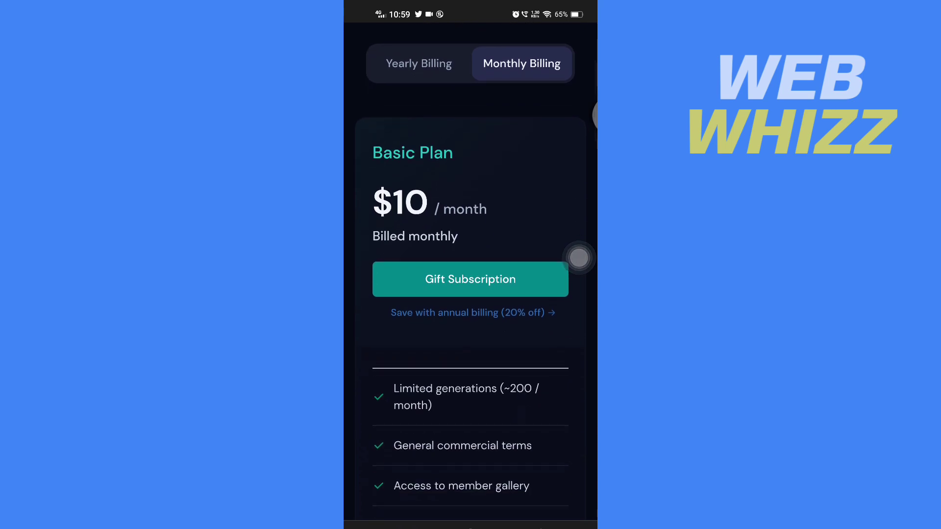
scroll(down, 3)
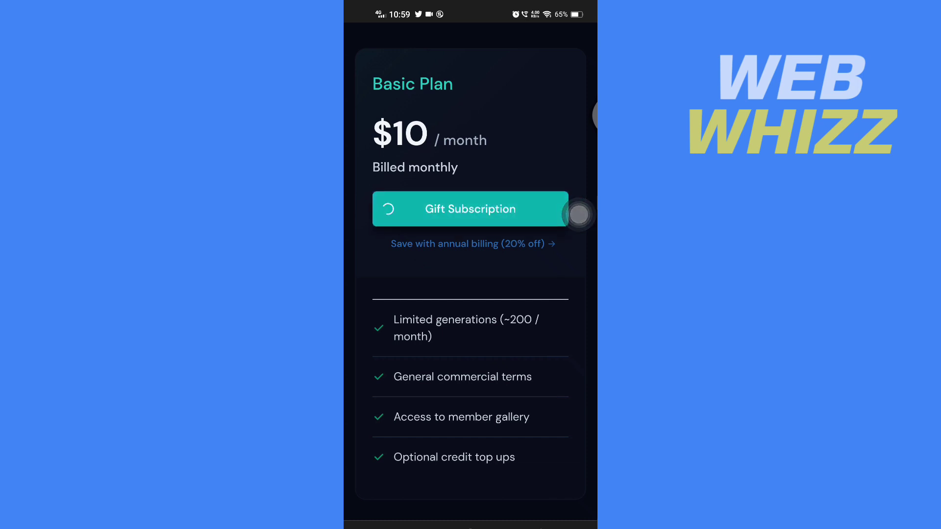
click(470, 208)
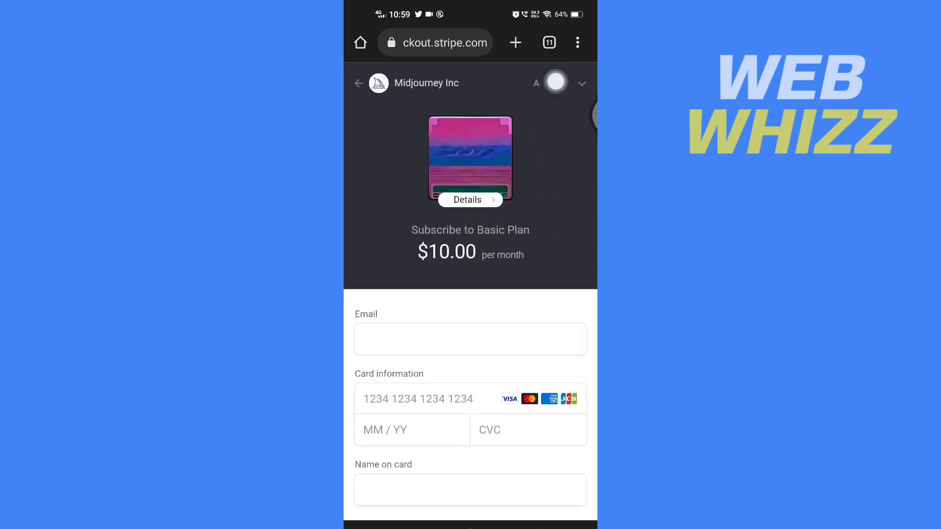
click(470, 200)
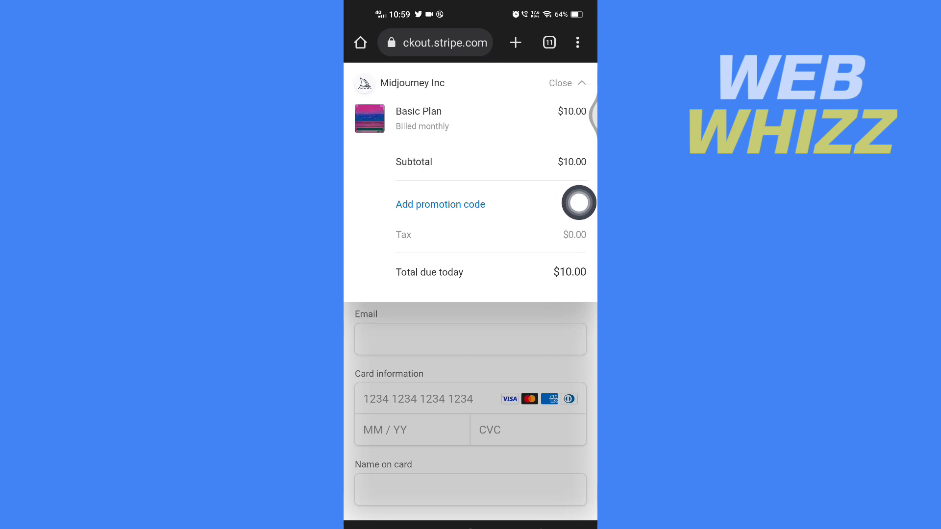
scroll(down, 3)
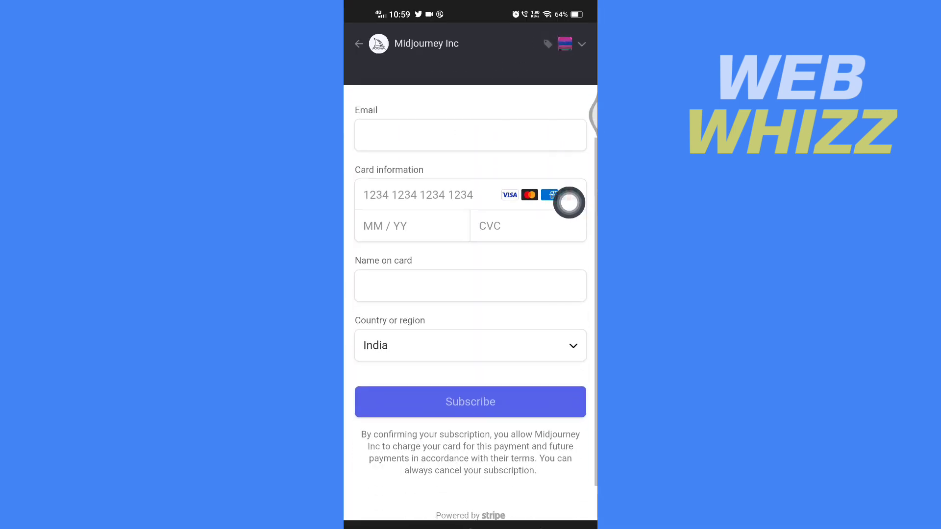